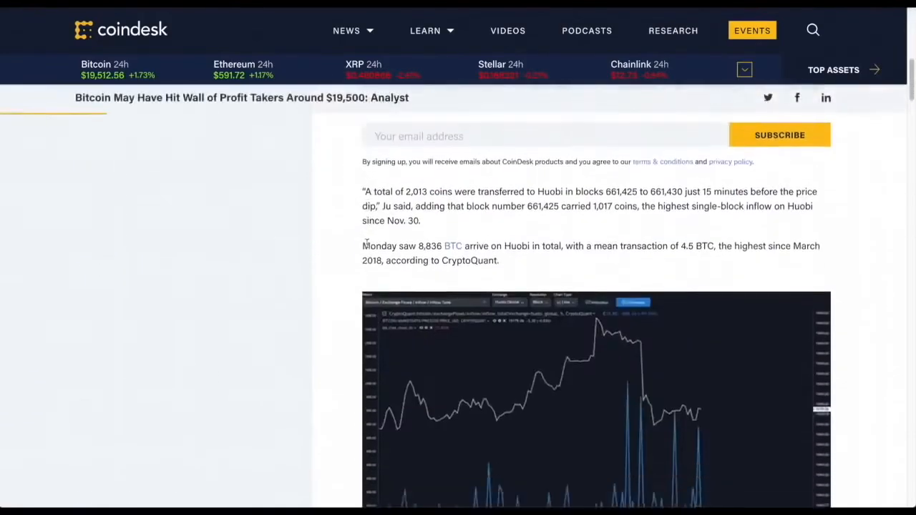
Step: Switch the Top 100 Coins table currency from BTC to USD, showing Bitcoin at $19,513.05
scroll("down", 3)
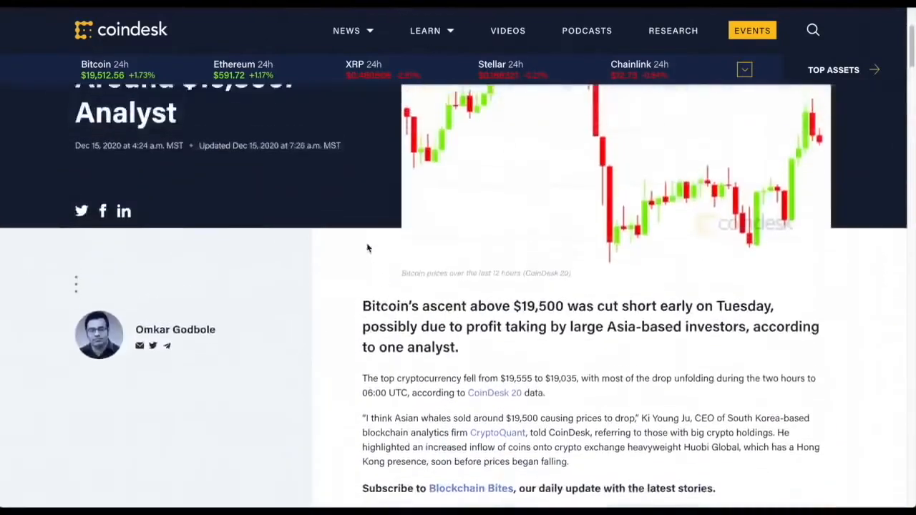
scroll("up", 3)
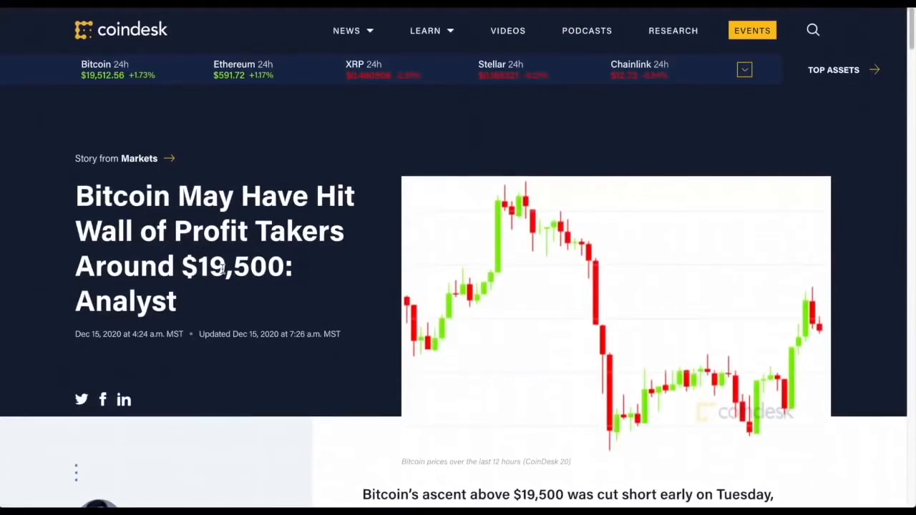
mouse_move(275, 218)
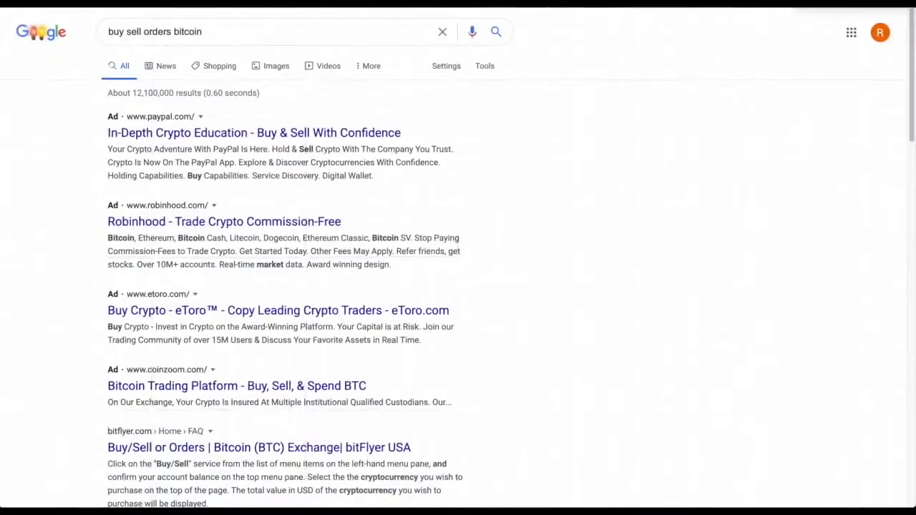
mouse_move(542, 139)
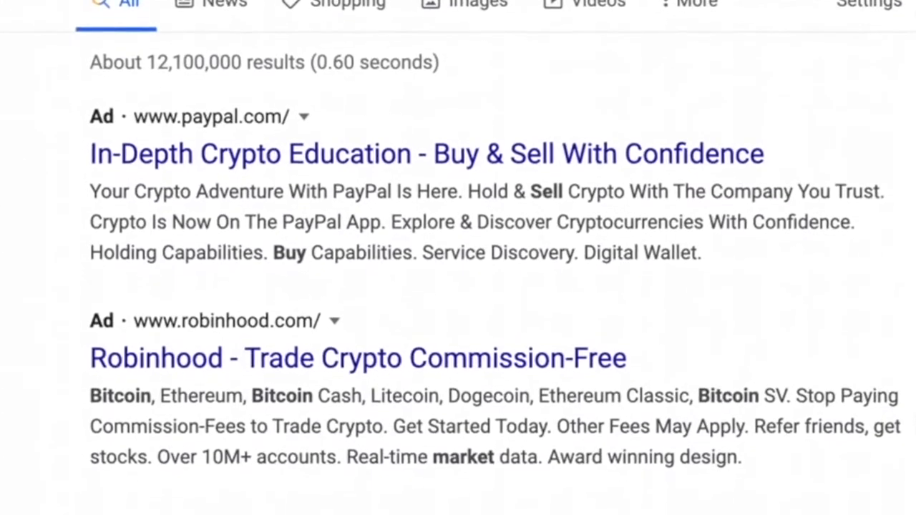
scroll("down", 3)
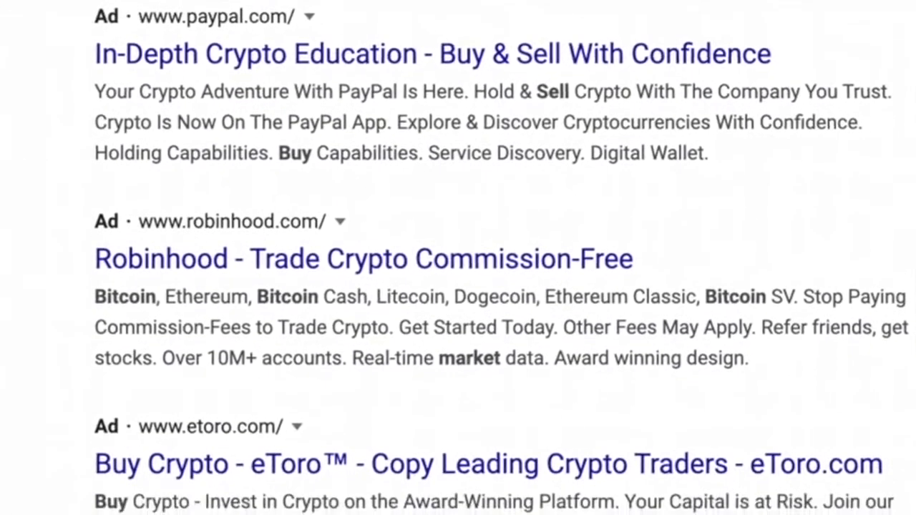
scroll("down", 3)
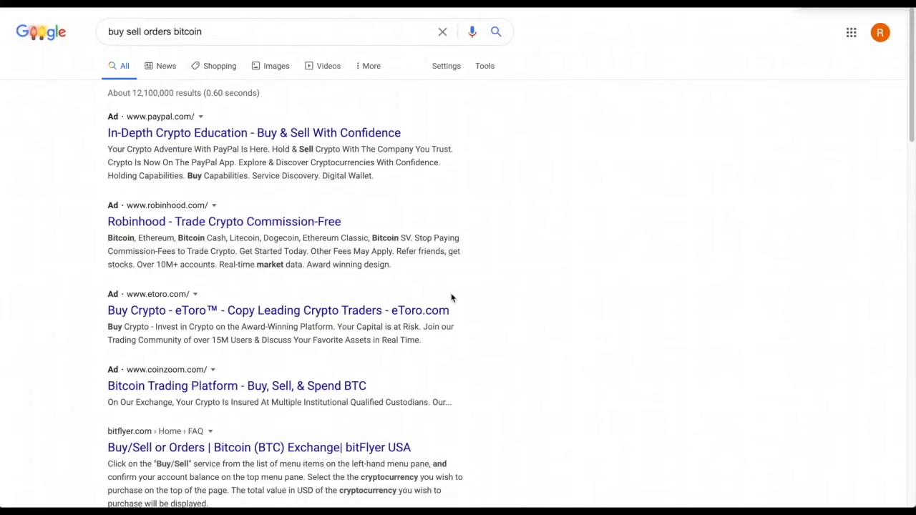
mouse_move(135, 261)
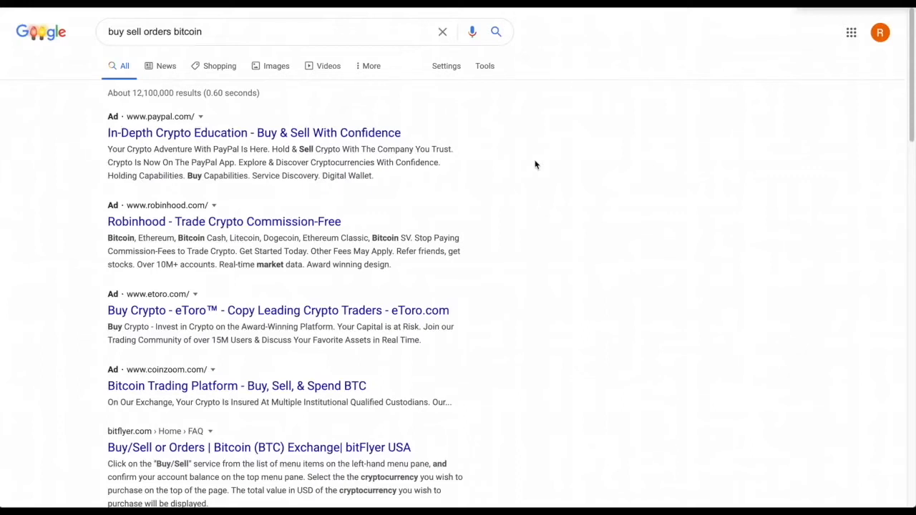
mouse_move(404, 132)
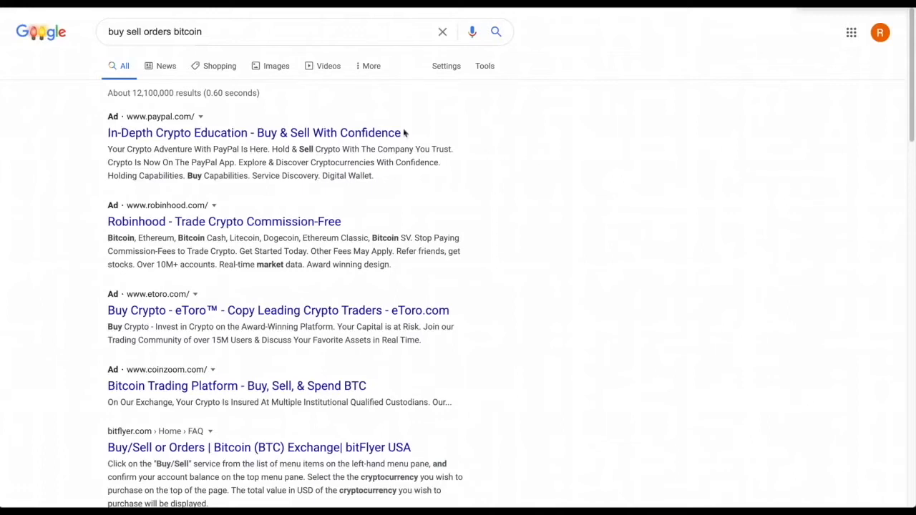
mouse_move(57, 147)
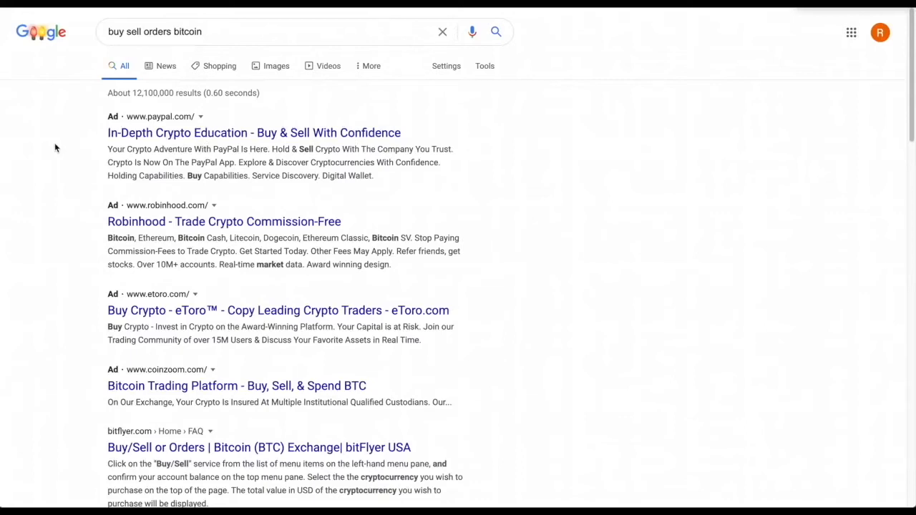
mouse_move(274, 246)
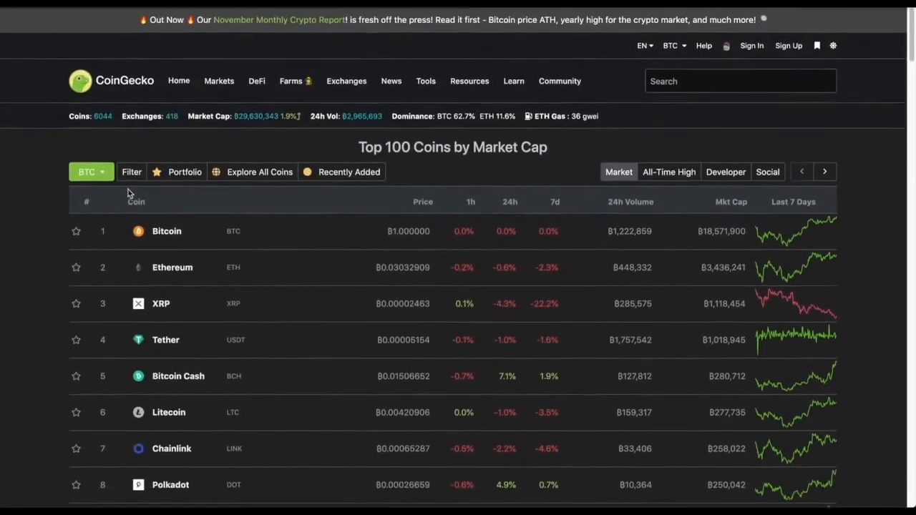
left_click(85, 169)
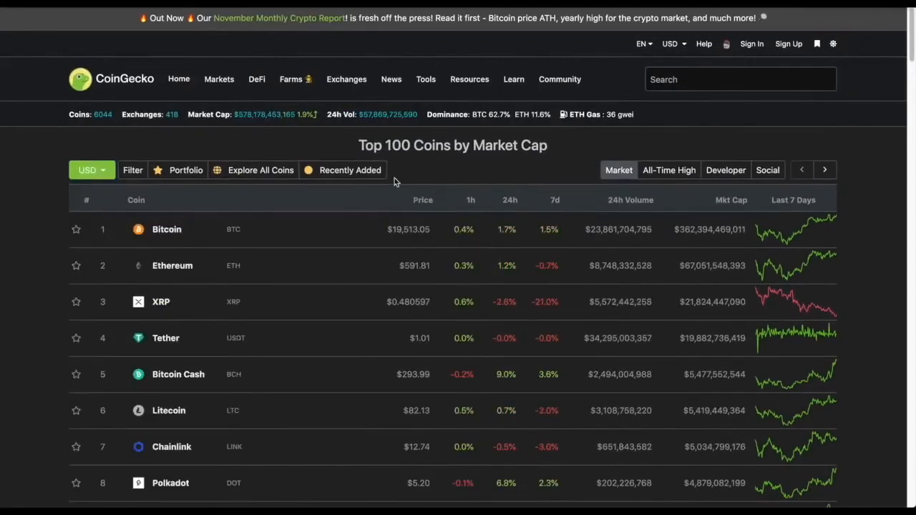
mouse_move(427, 246)
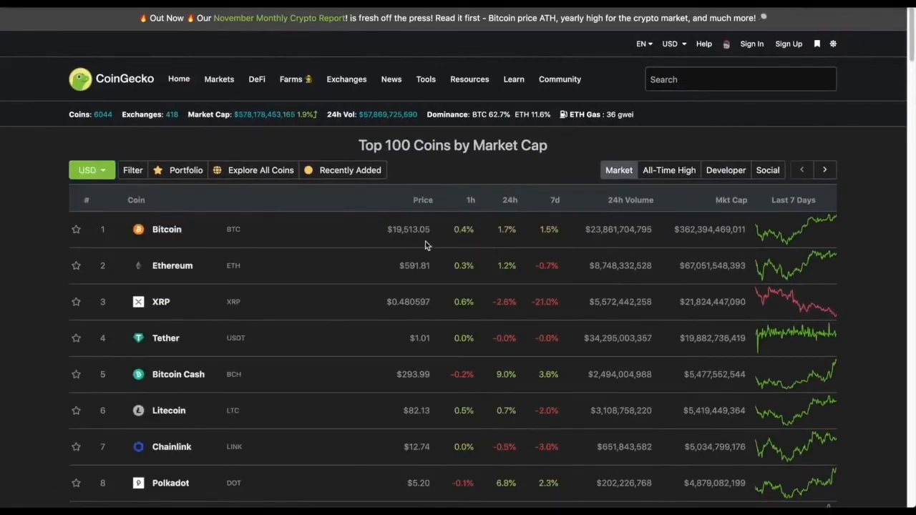